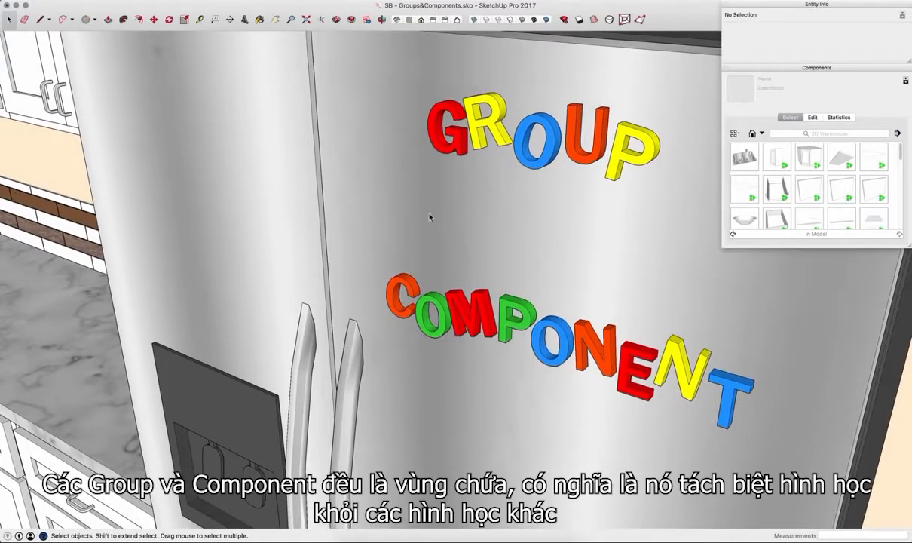
mouse_move(453, 145)
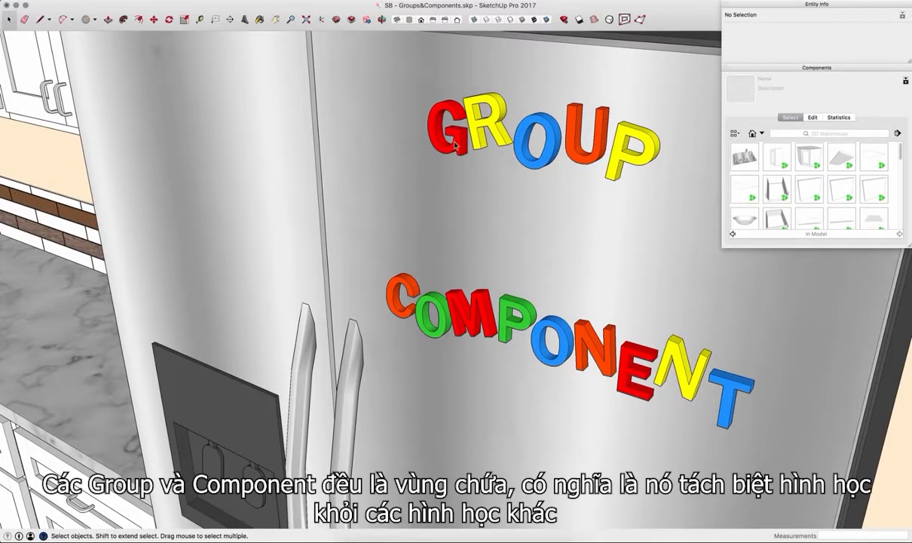
Step: Combine the loose GROUP magnet letters into one group after showing a letter's geometry sticking
click(456, 148)
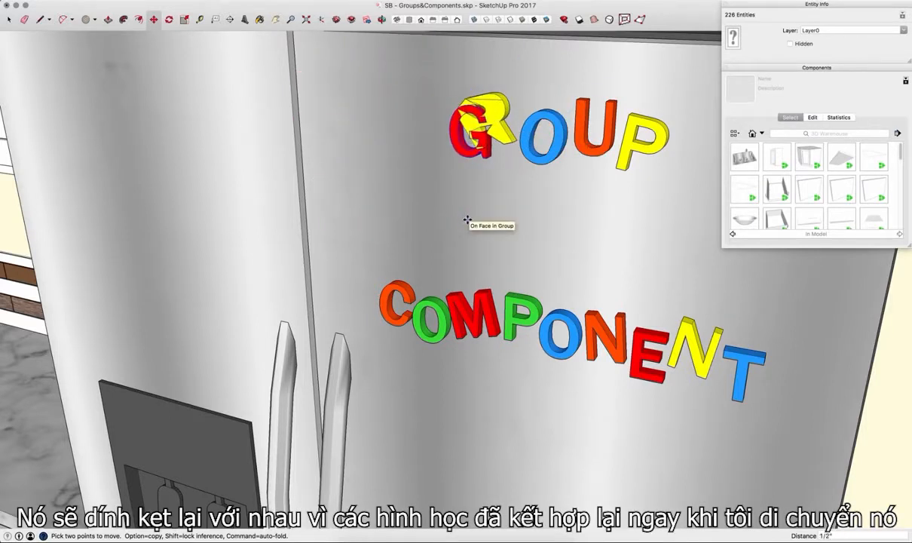
drag(470, 123, 456, 140)
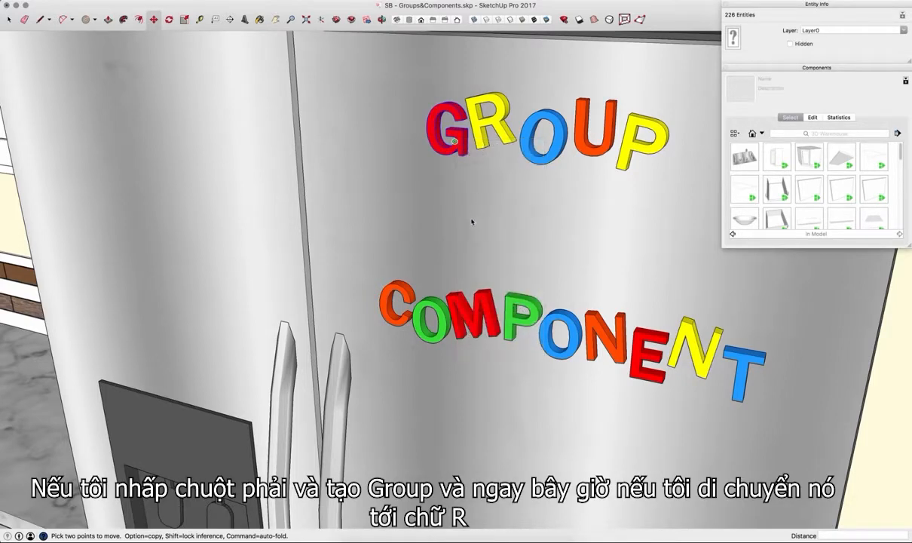
click(451, 139)
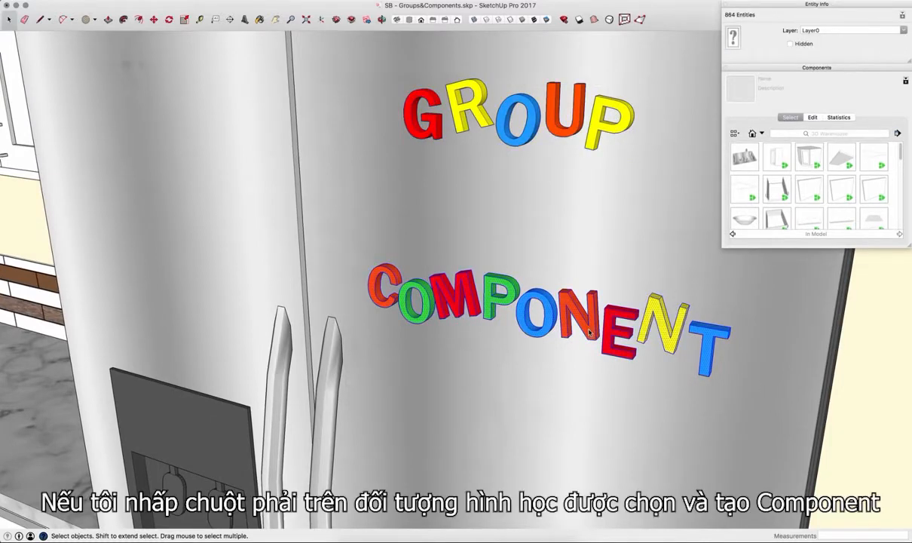
right_click(591, 324)
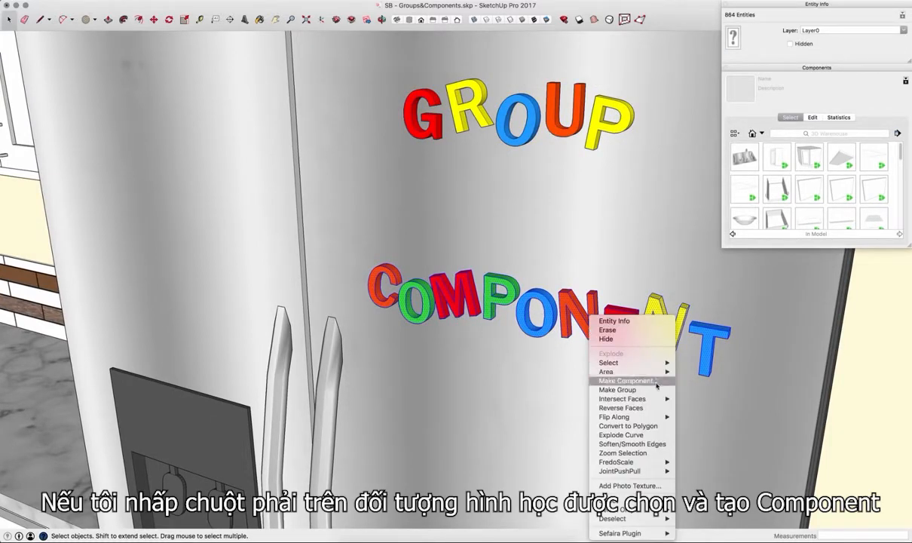
click(628, 380)
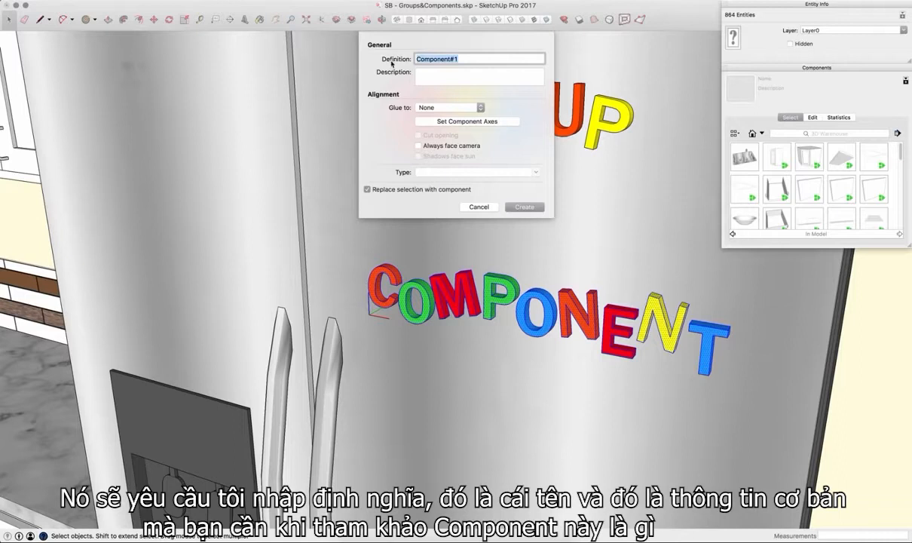
mouse_move(419, 72)
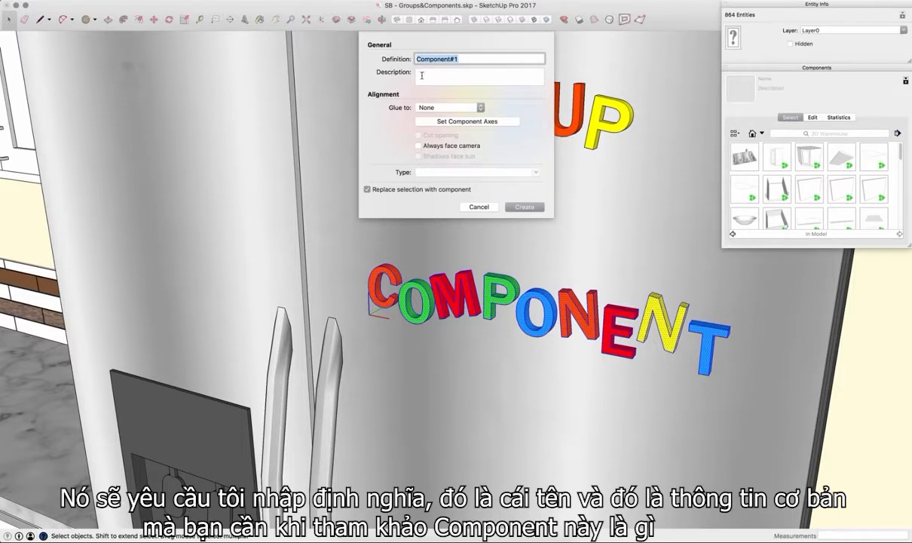
mouse_move(422, 75)
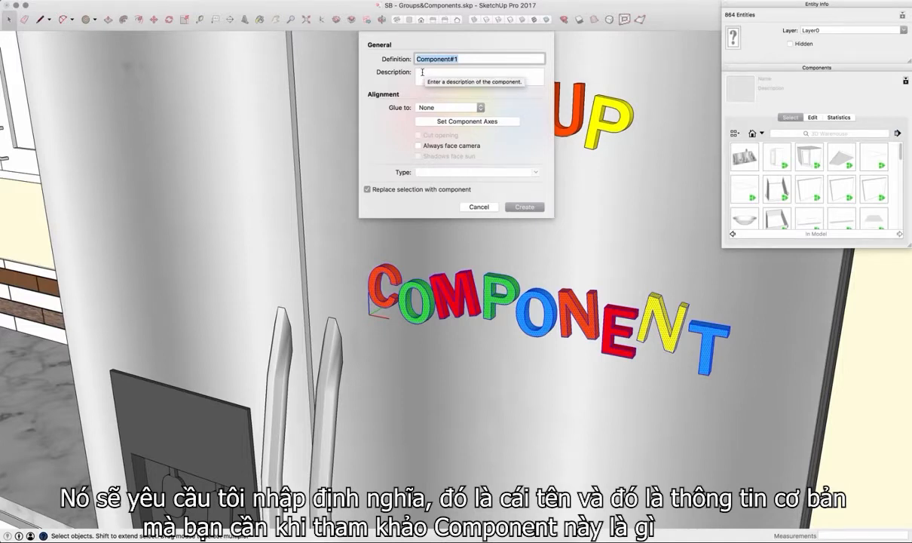
mouse_move(429, 113)
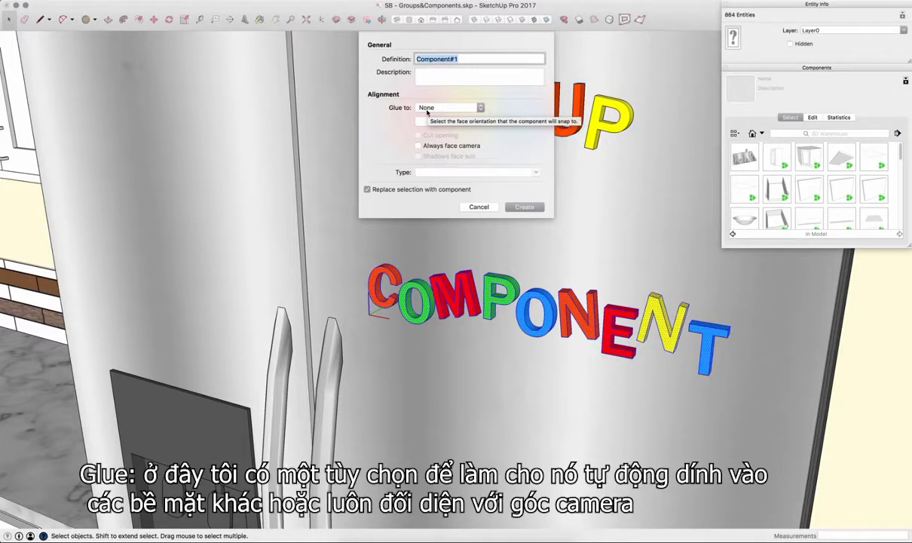
mouse_move(461, 153)
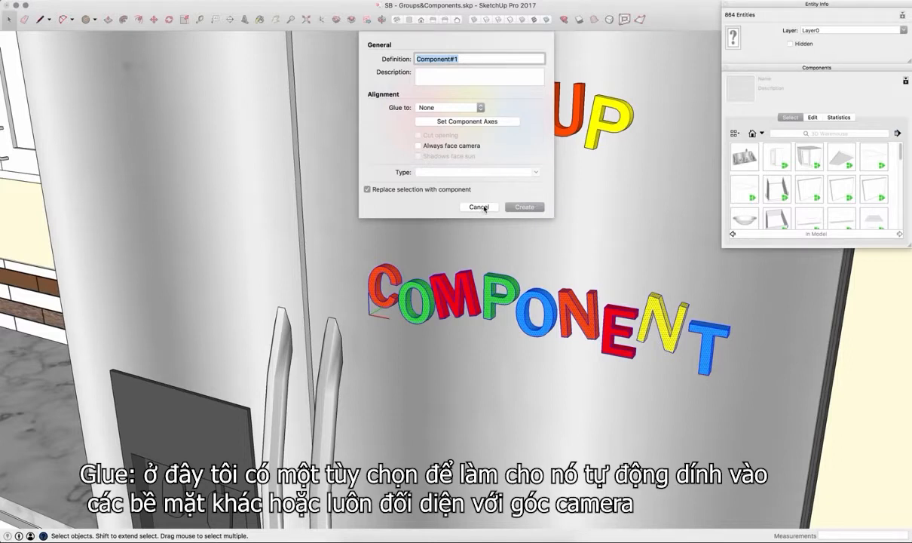
mouse_move(496, 210)
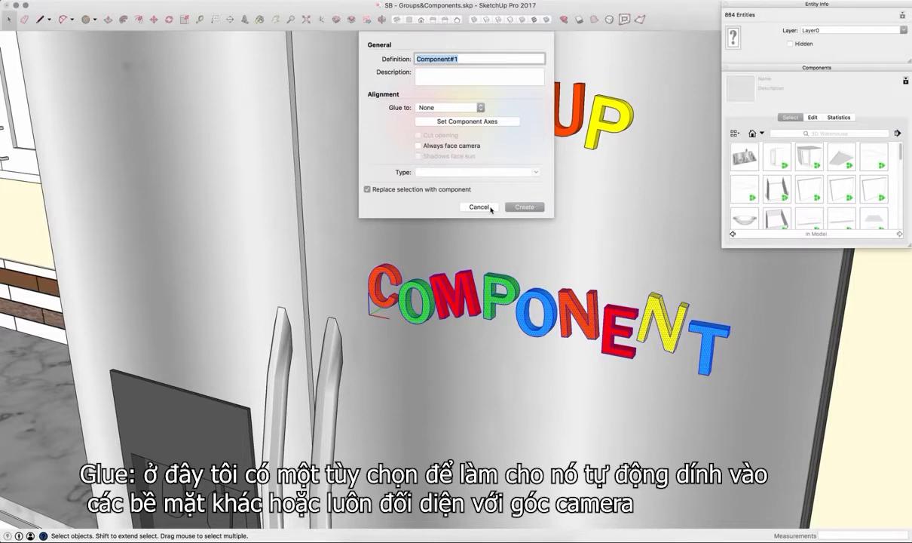
click(476, 208)
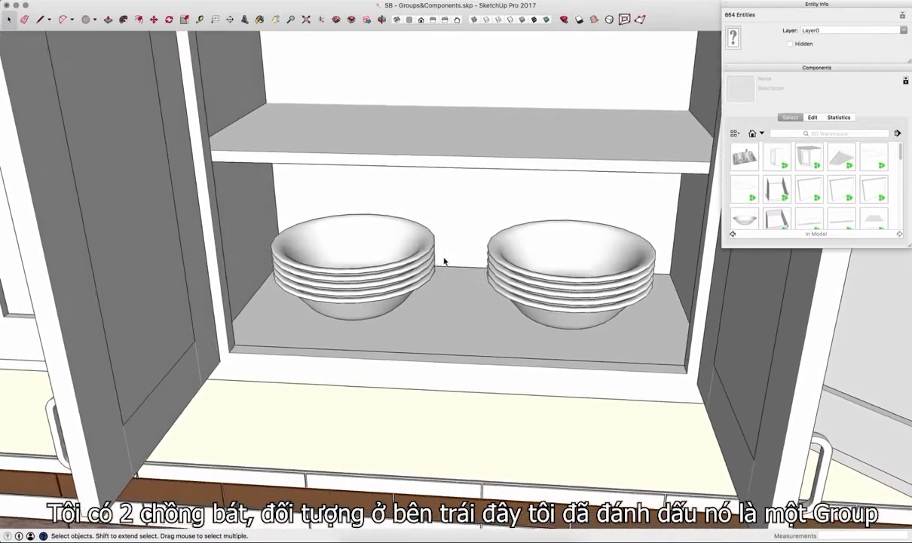
Step: Select the left stack of bowls to reveal it is a group of five bowls
click(354, 264)
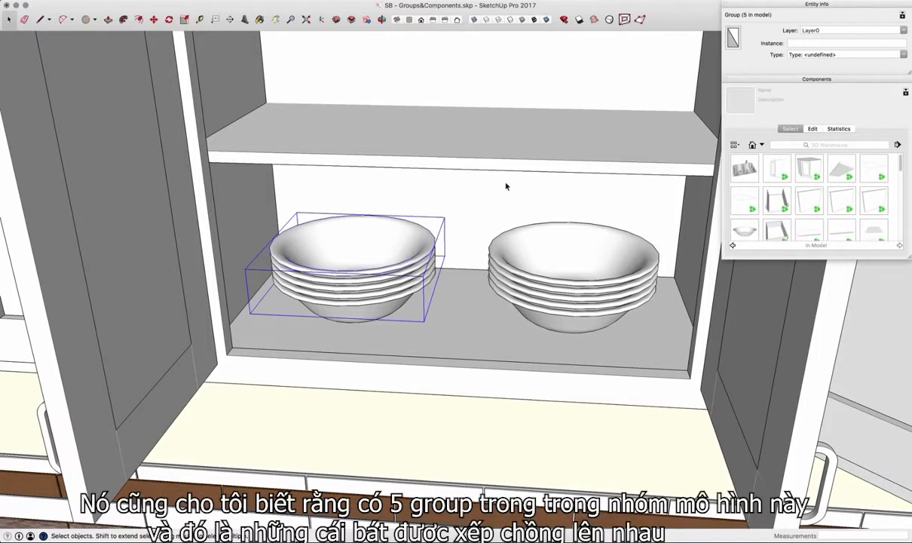
mouse_move(763, 24)
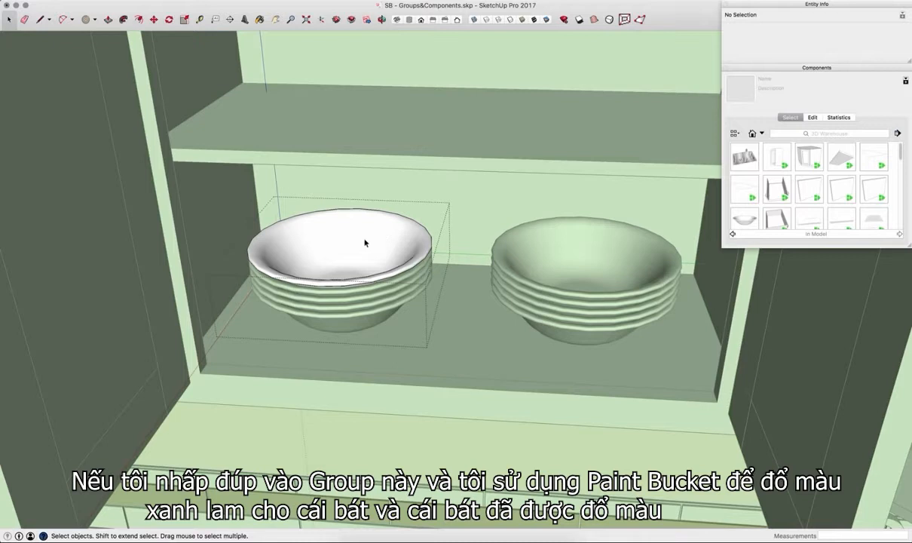
Step: Edit inside the left bowl group so only its top bowl gets painted blue
click(260, 19)
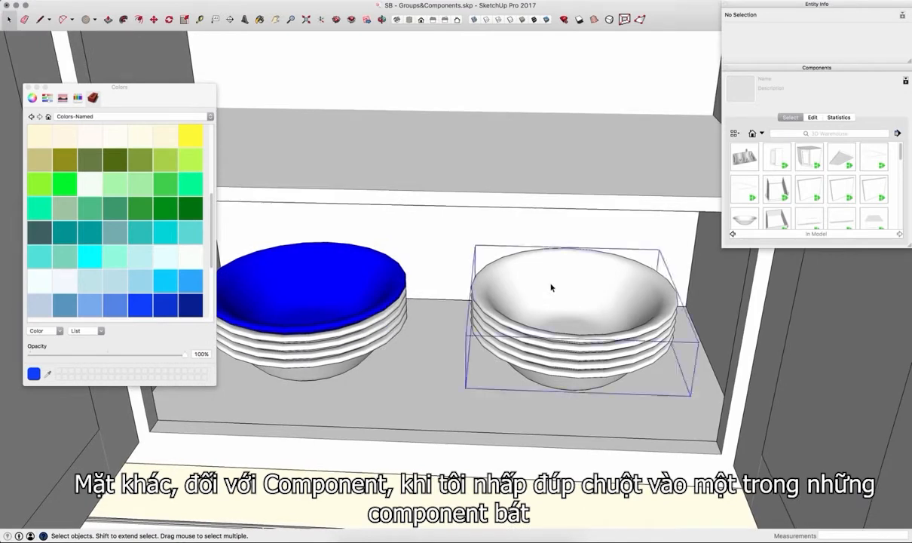
Step: Edit one bowl component of the right stack so painting it red updates every instance
double_click(552, 288)
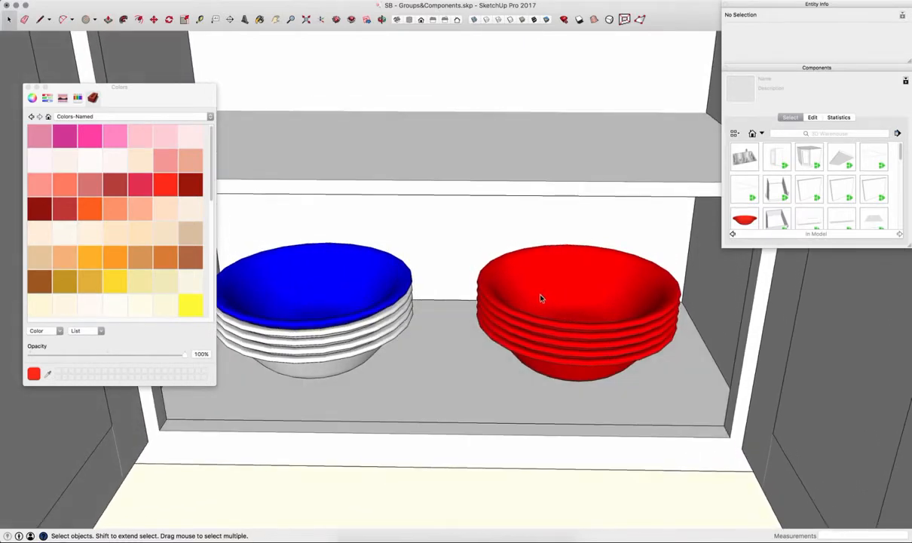
mouse_move(524, 281)
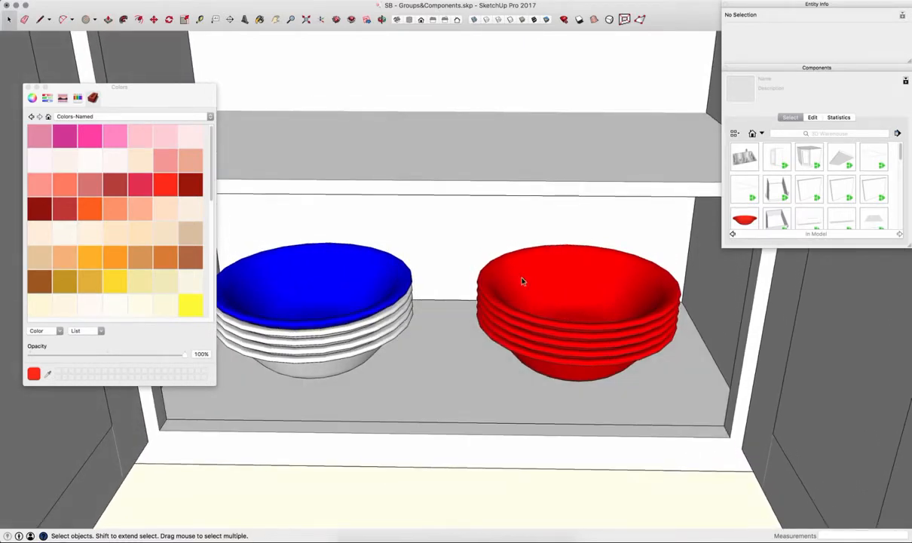
mouse_move(804, 78)
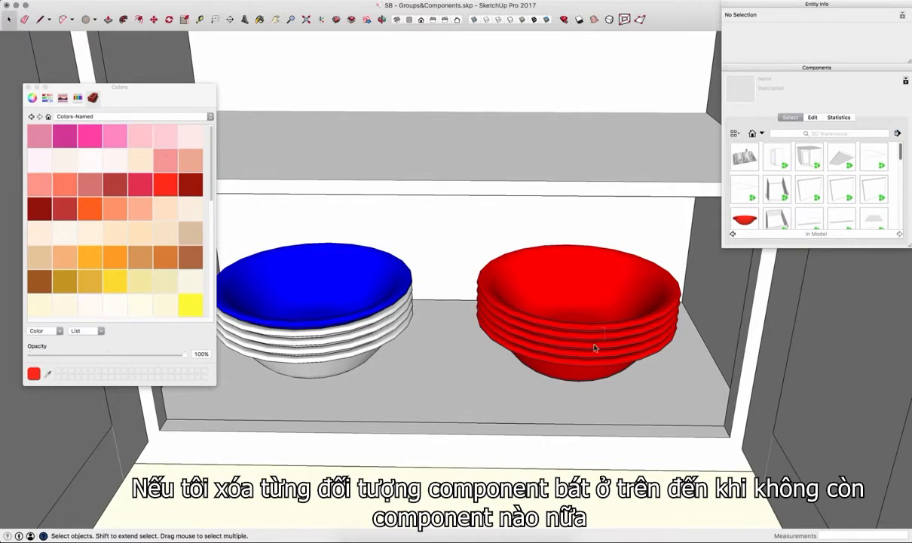
Step: Delete the red bowls and place one bowl component again from the Components browser
click(597, 348)
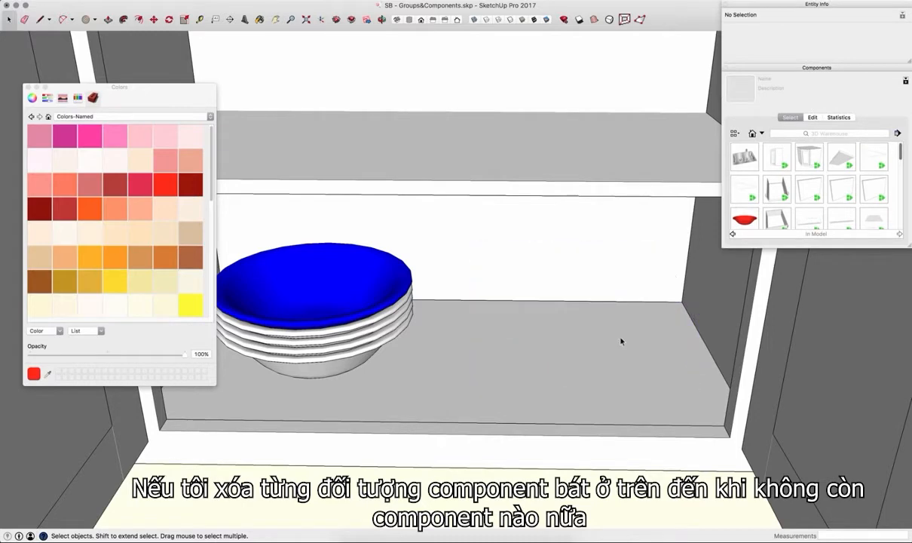
mouse_move(624, 322)
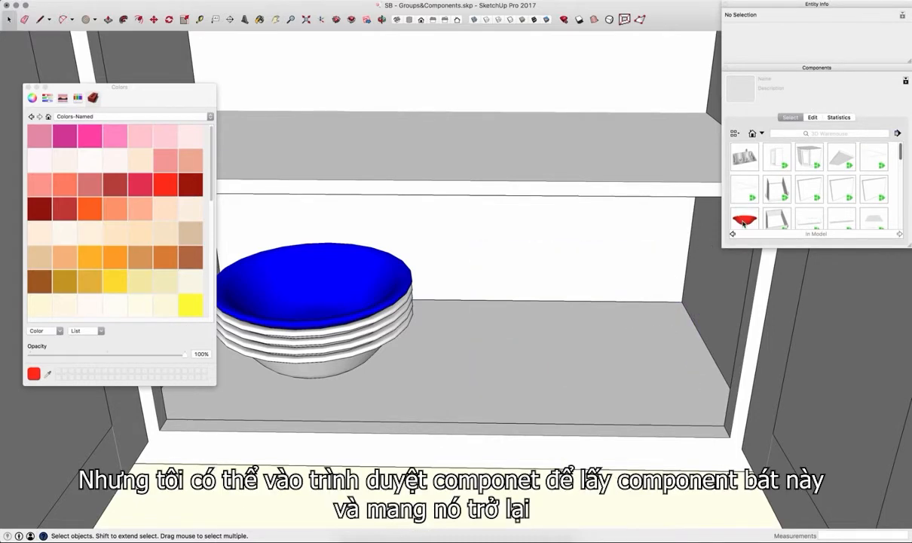
click(745, 220)
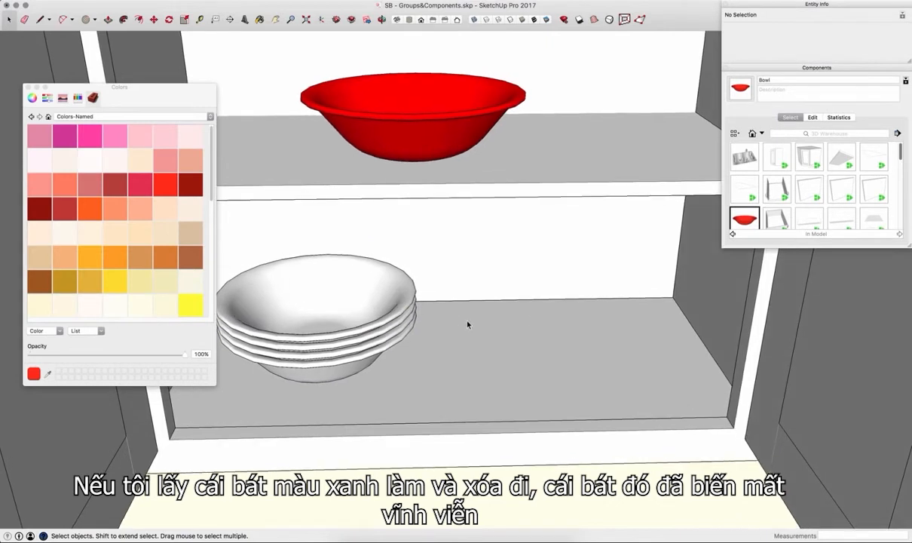
mouse_move(458, 344)
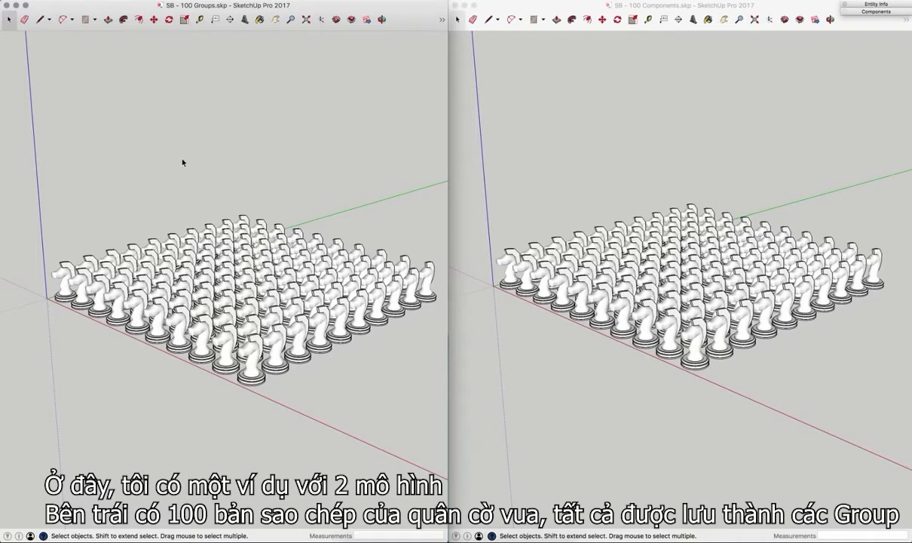
mouse_move(63, 299)
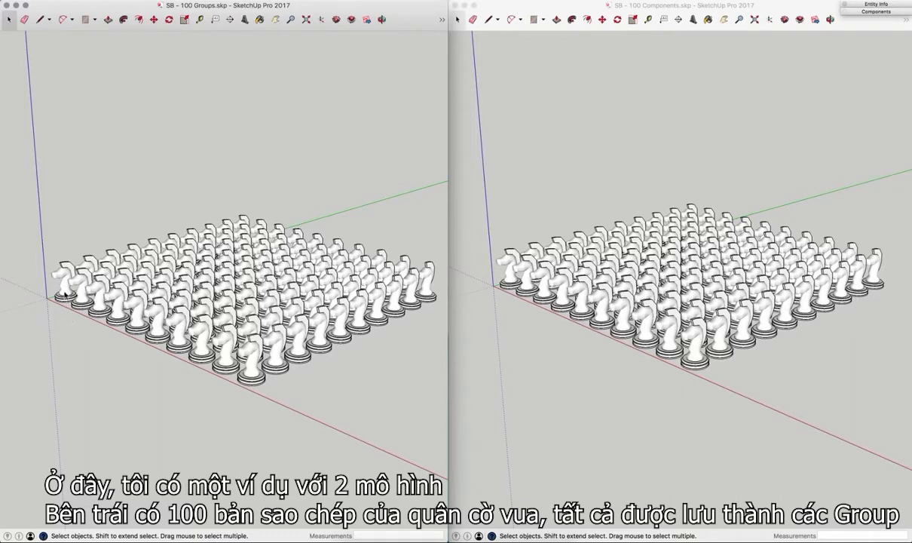
Step: Select a chess piece in the 100 Groups model and in the 100 Components model to compare them
click(64, 283)
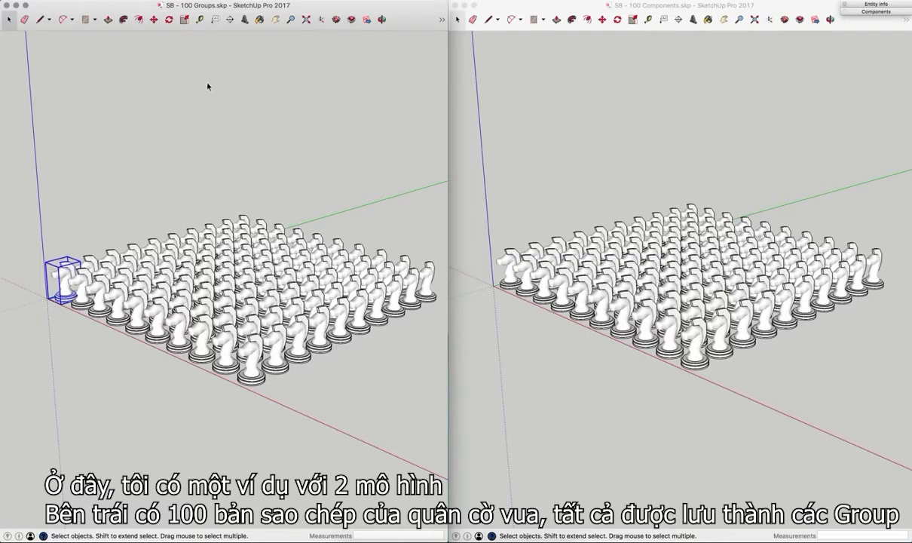
click(513, 279)
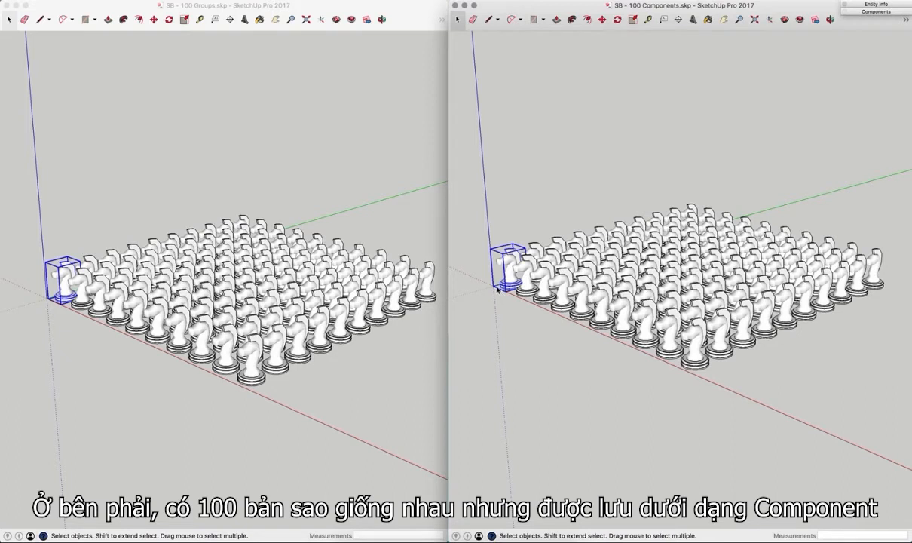
mouse_move(516, 151)
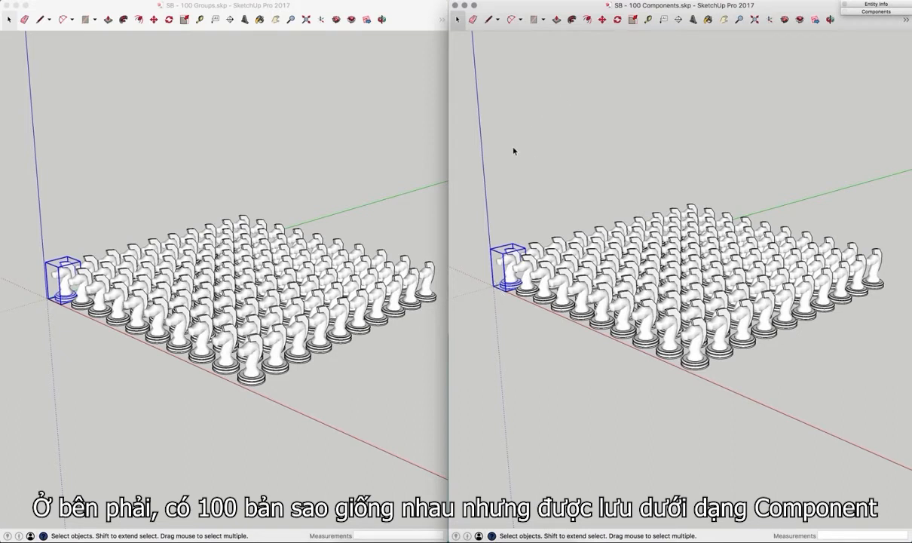
click(350, 511)
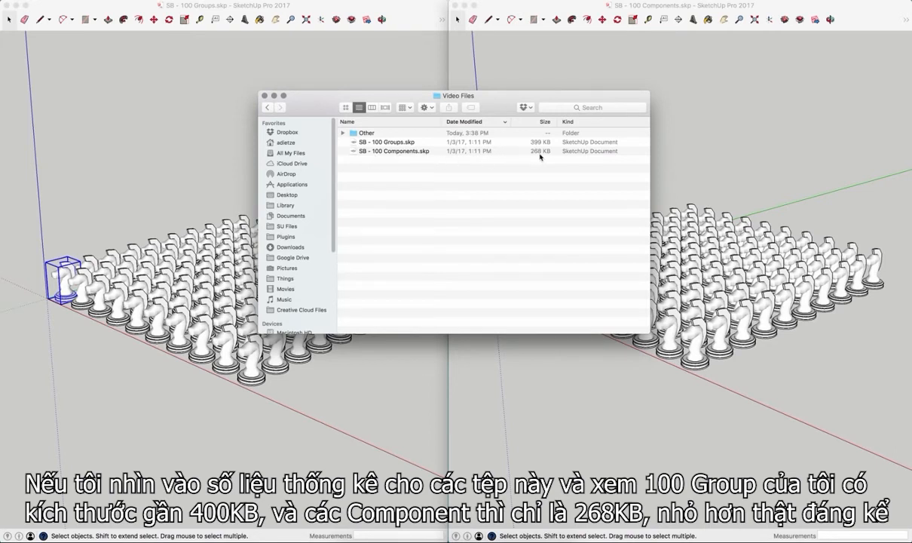
mouse_move(555, 199)
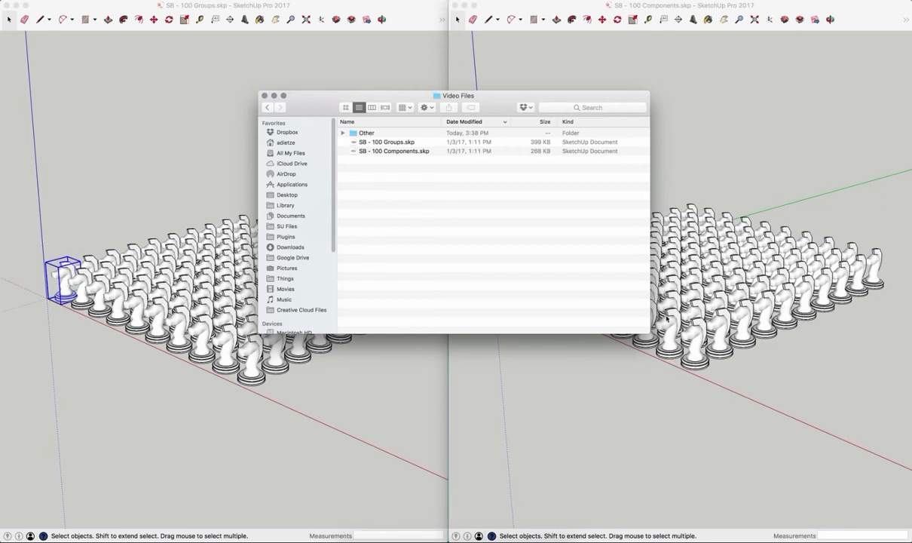
mouse_move(175, 268)
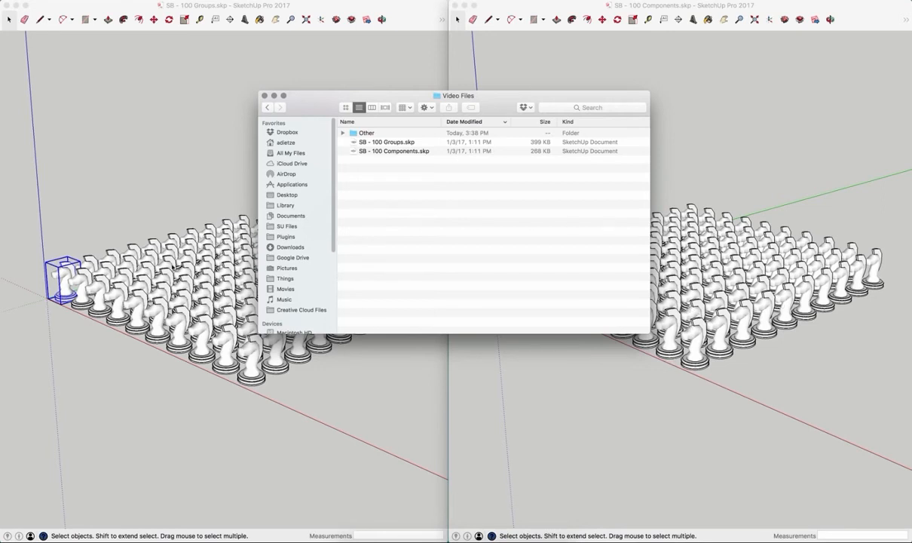